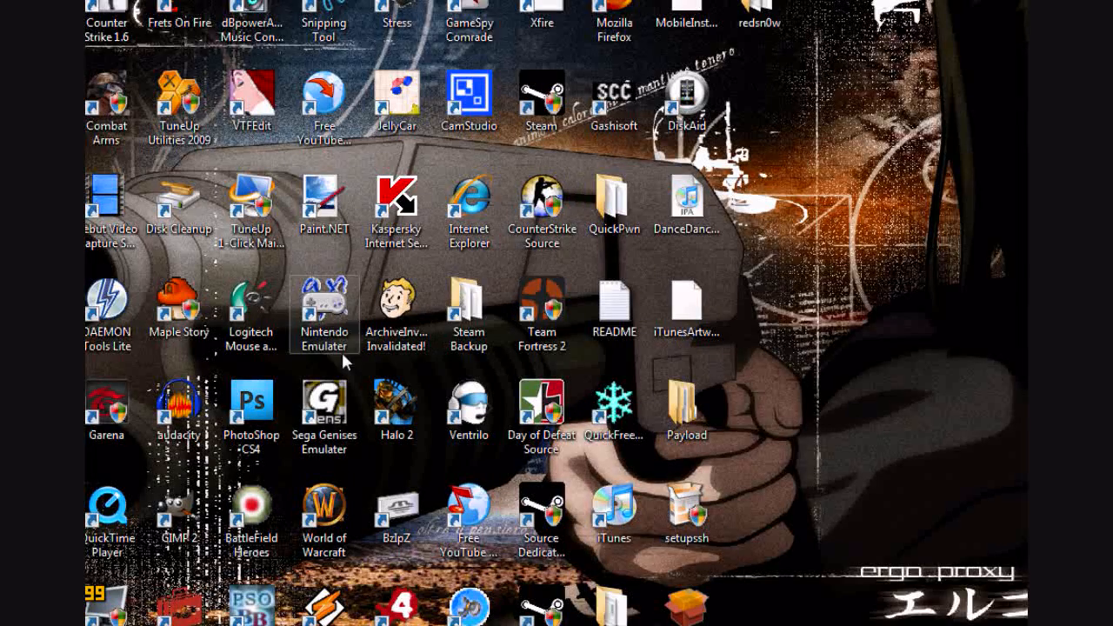
Open the Network folder from the Start menu, listing DAMON-PC.
scroll(down, 3)
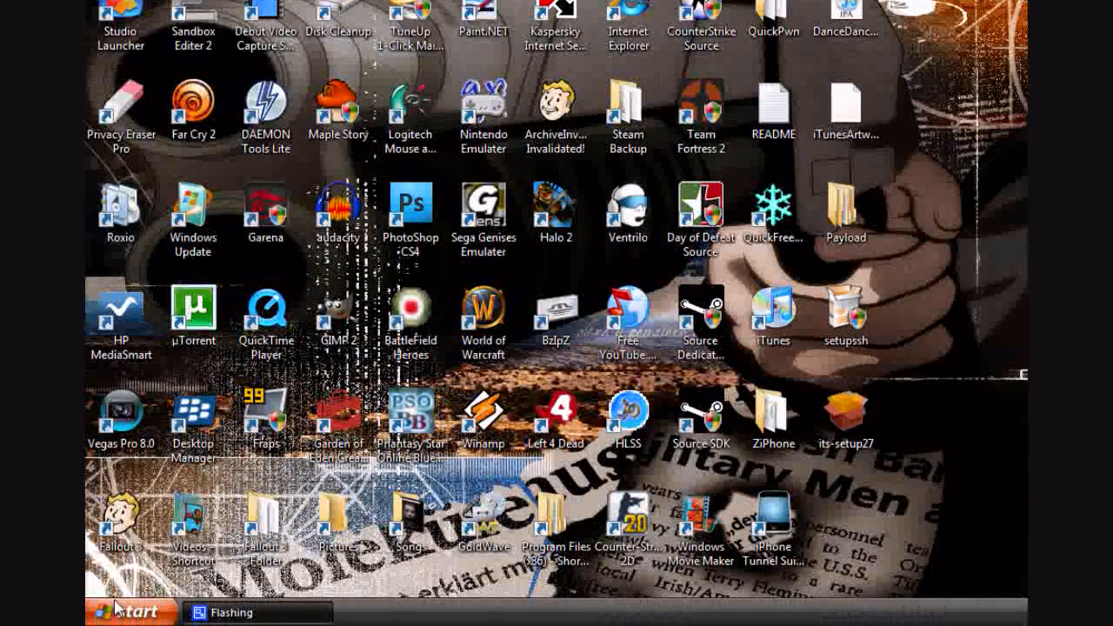
click(128, 612)
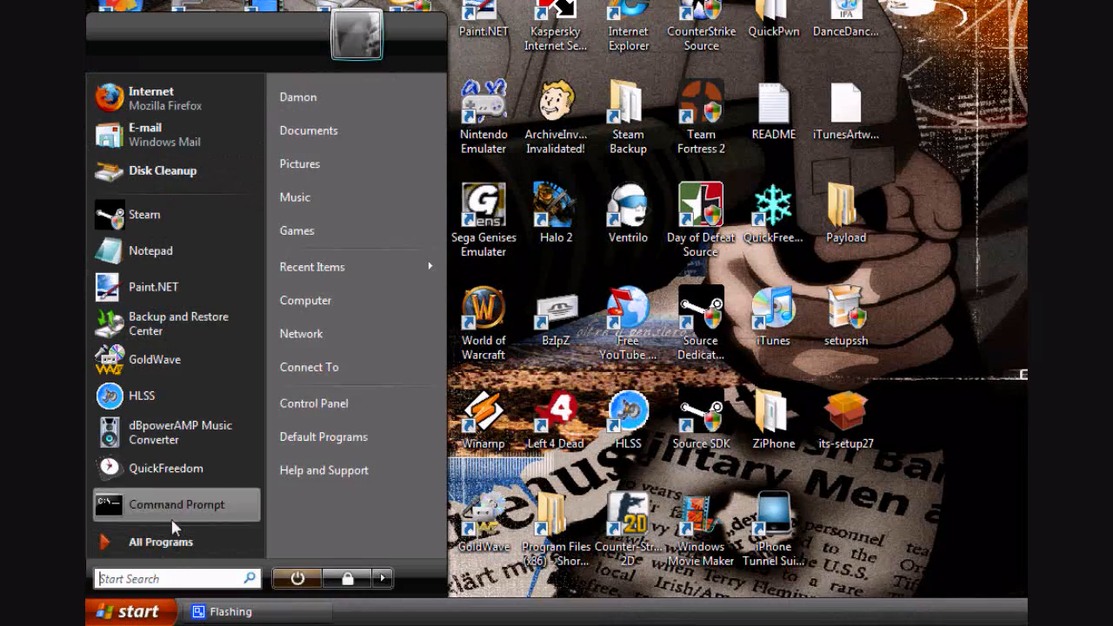
click(301, 334)
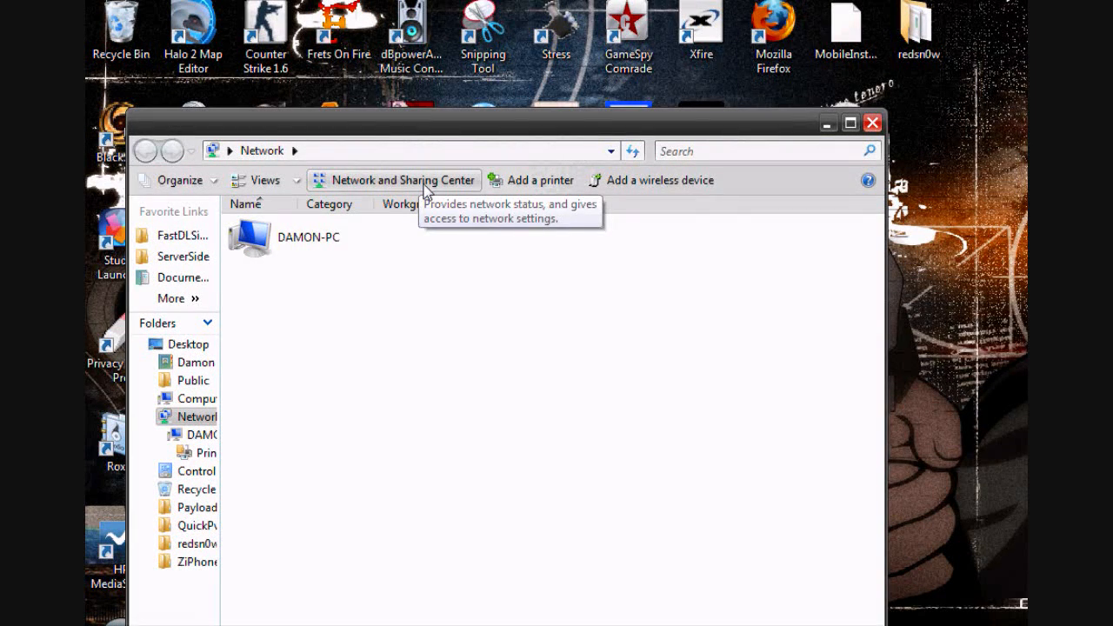
Open the Network and Sharing Center from the Network window toolbar.
click(400, 179)
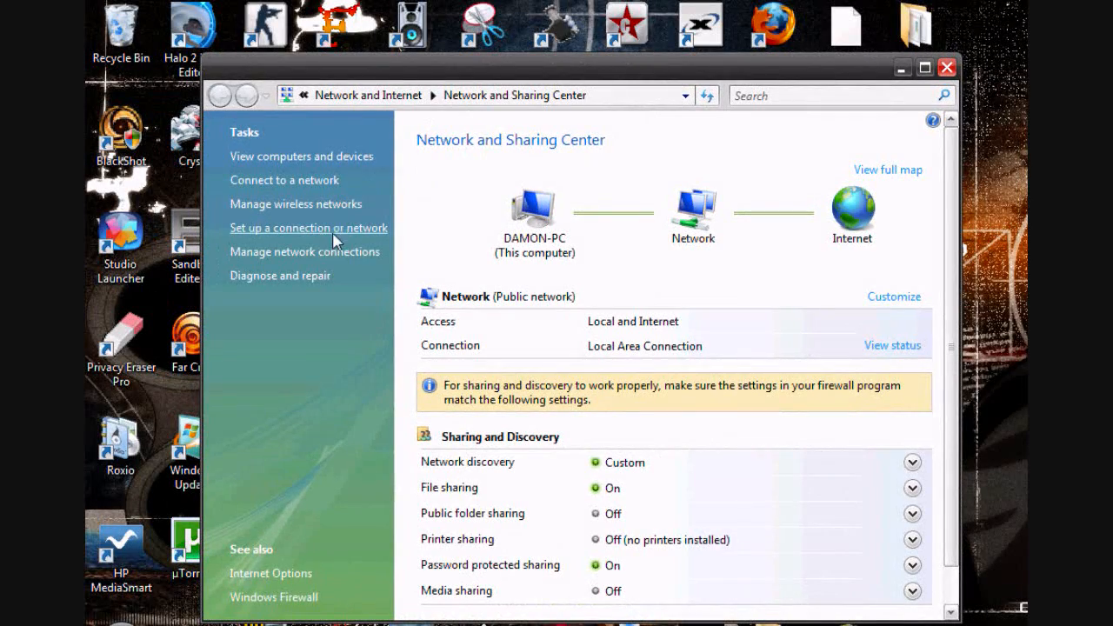
mouse_move(346, 242)
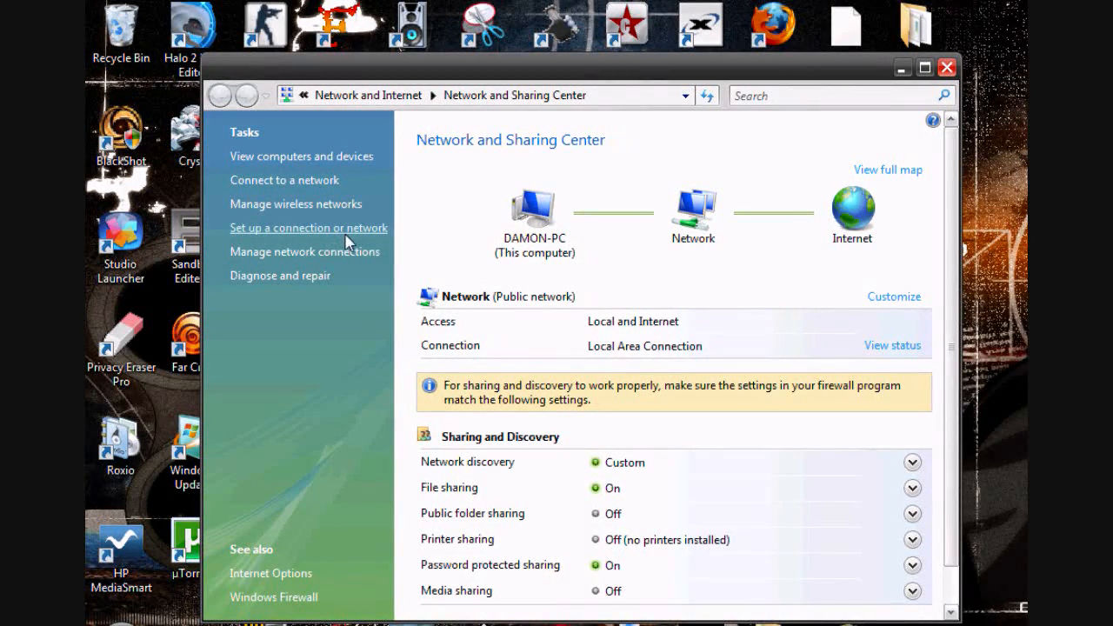
Start the 'Set up a connection or network' wizard and review its connection options.
click(308, 228)
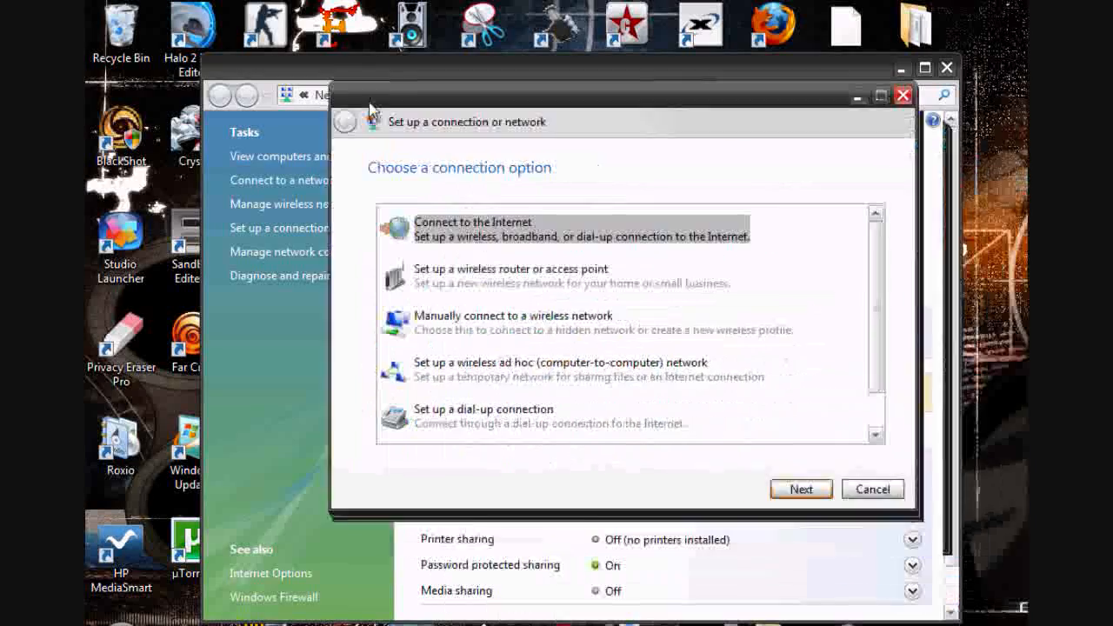
scroll(down, 3)
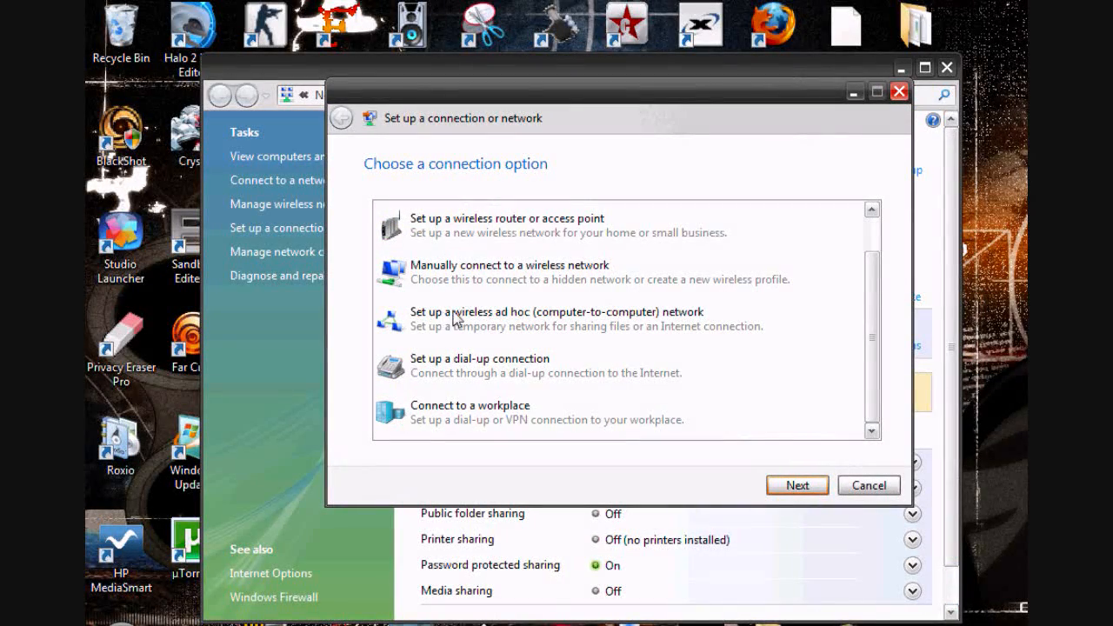
mouse_move(564, 322)
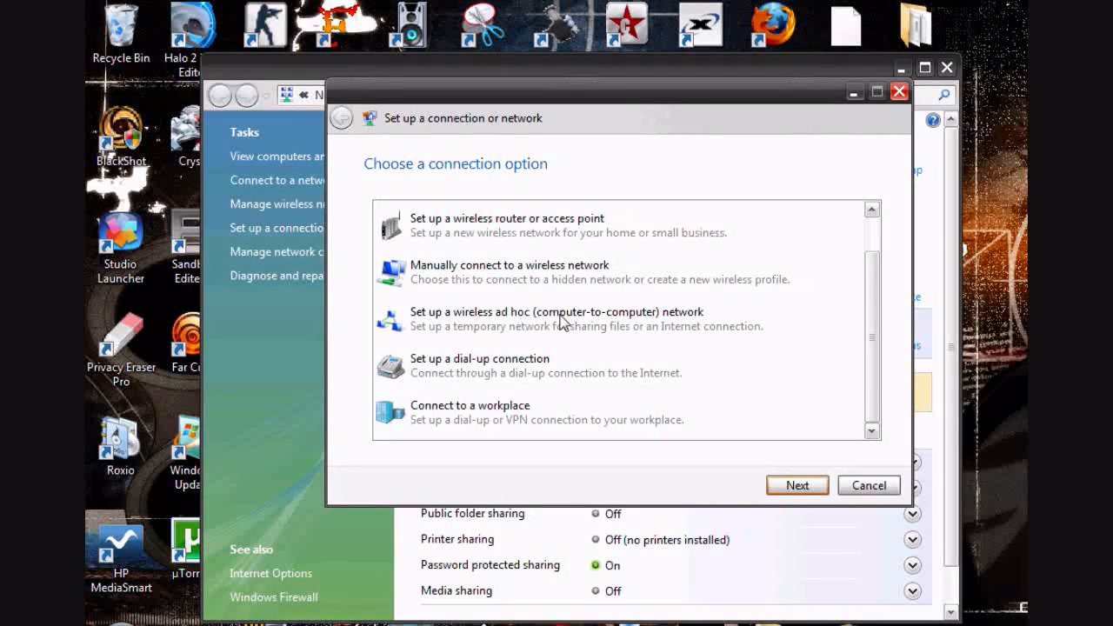
mouse_move(478, 344)
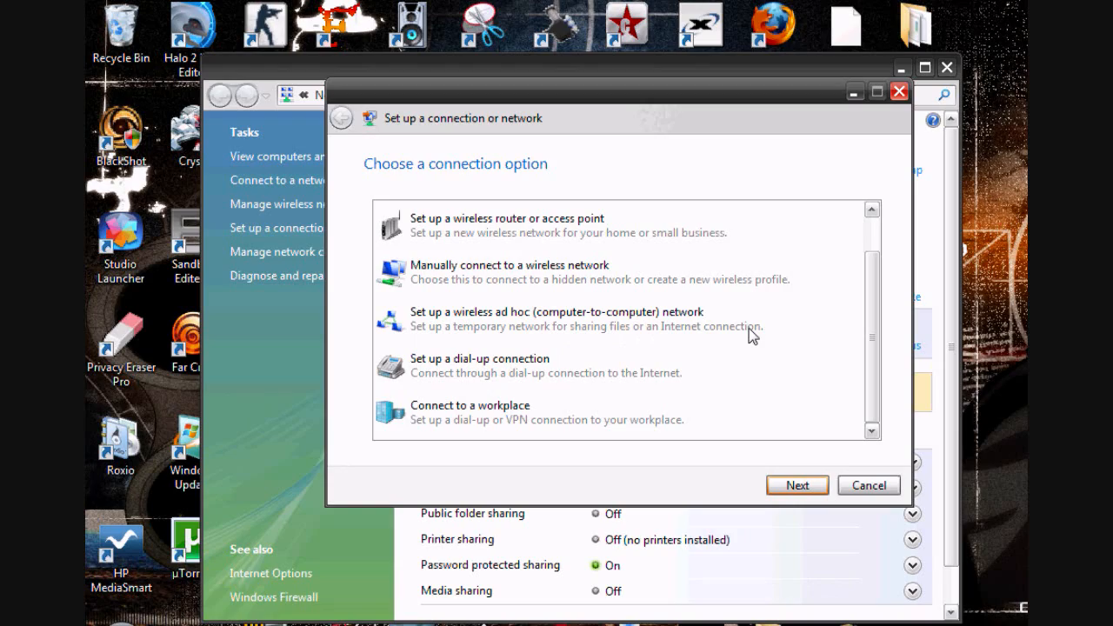
mouse_move(612, 338)
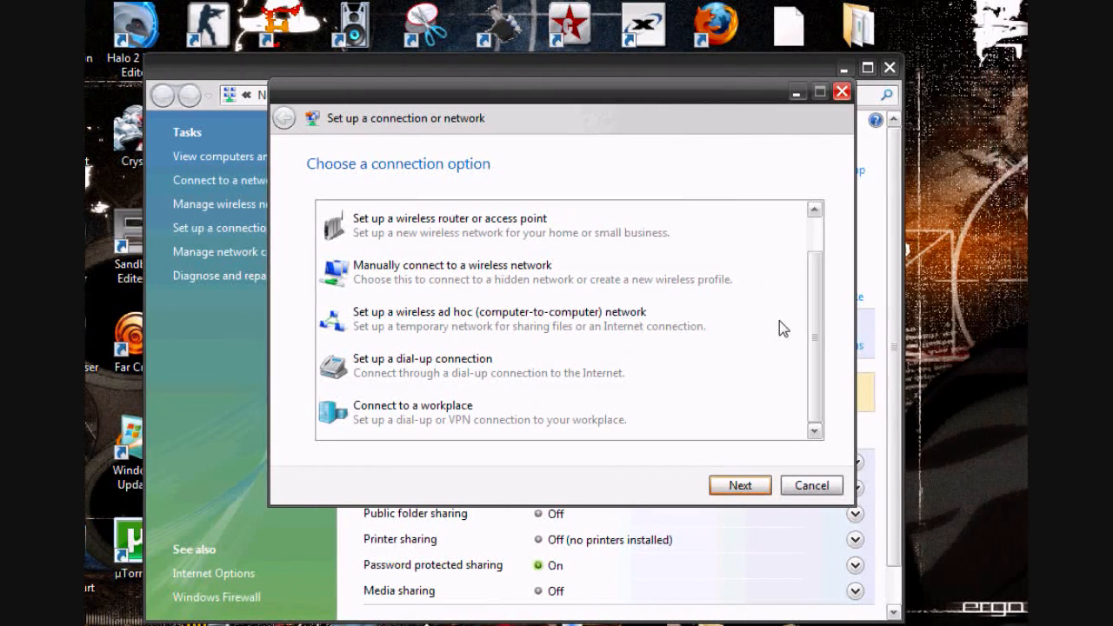
mouse_move(626, 321)
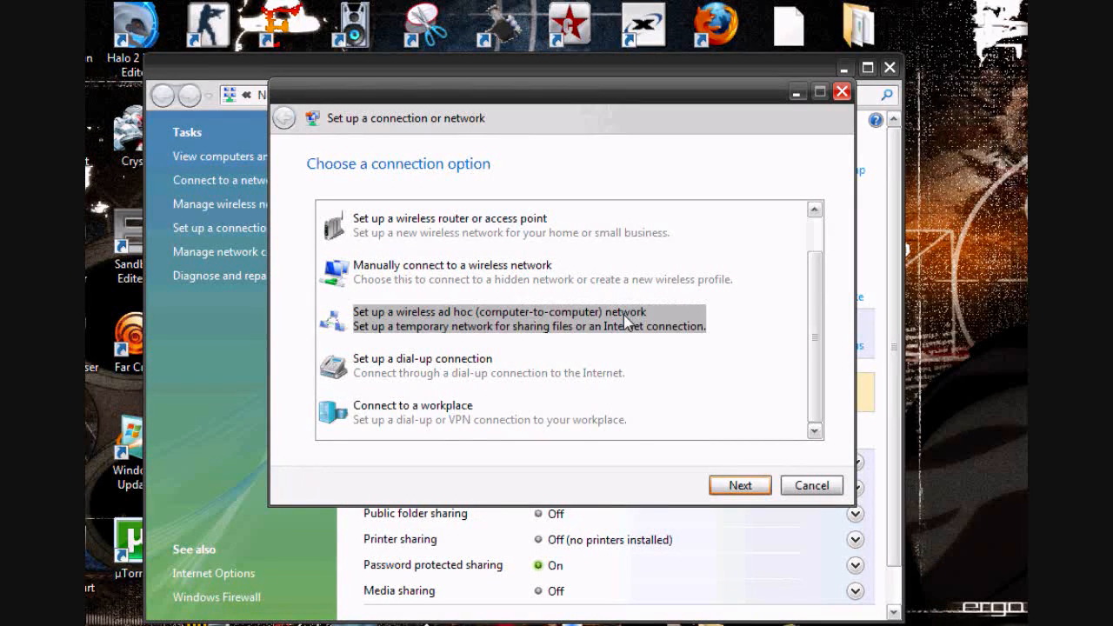
Create a wireless ad hoc network named AppReview with security type No authentication (Open).
click(741, 485)
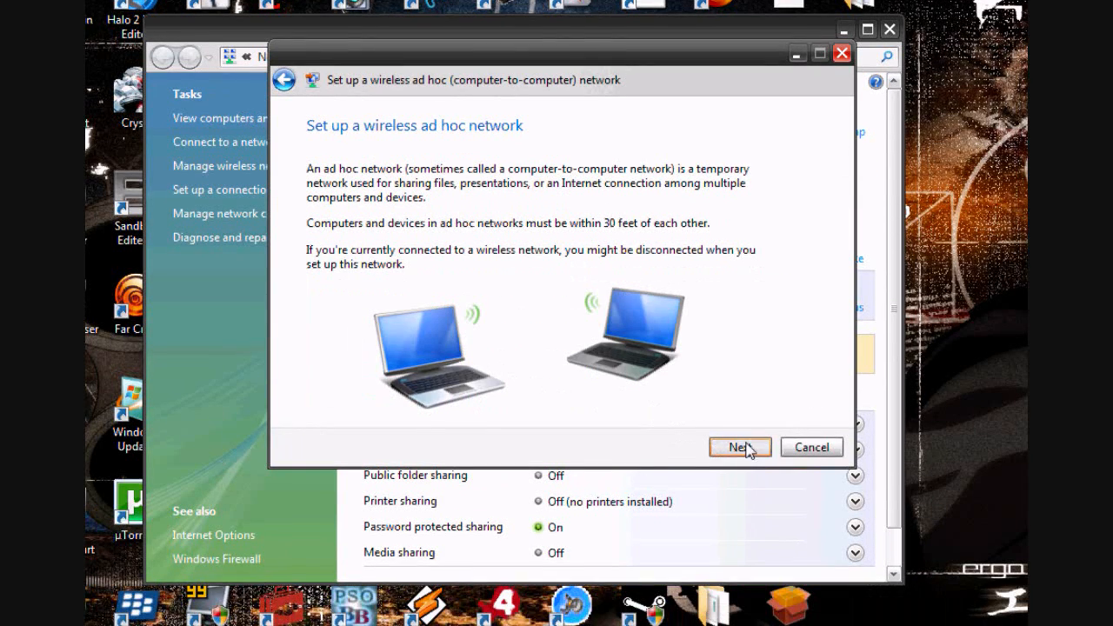
click(737, 445)
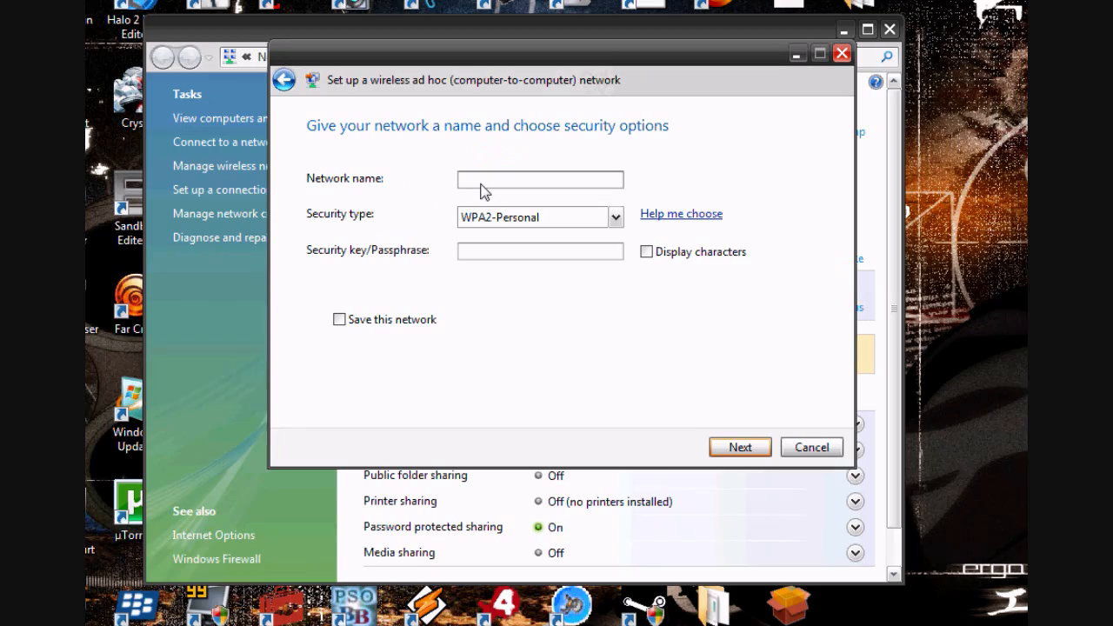
text(A)
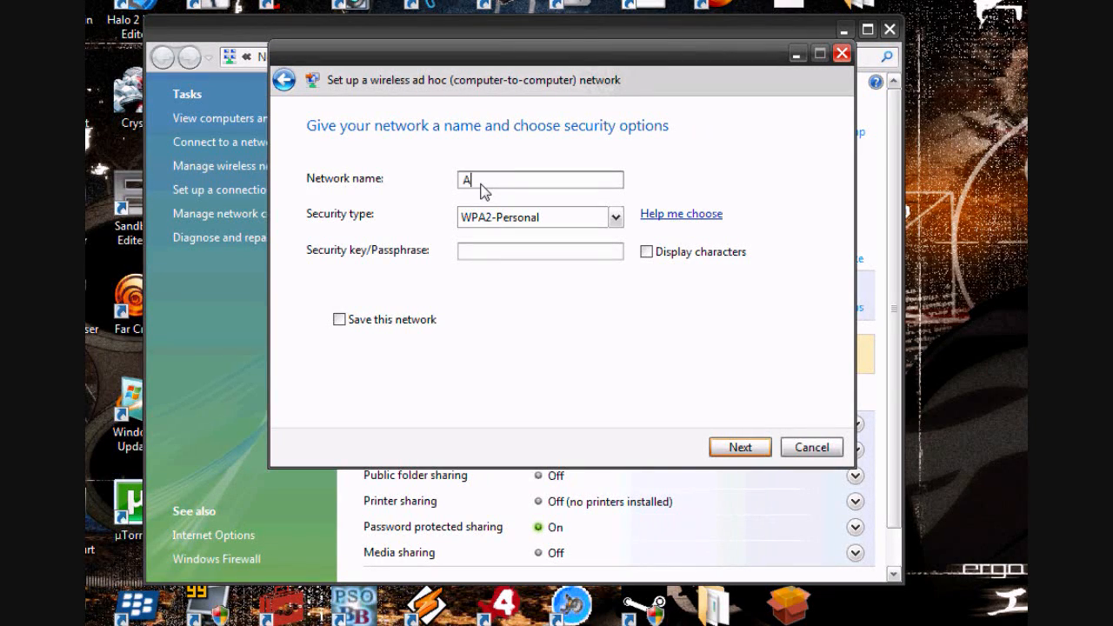
text(ppRevie)
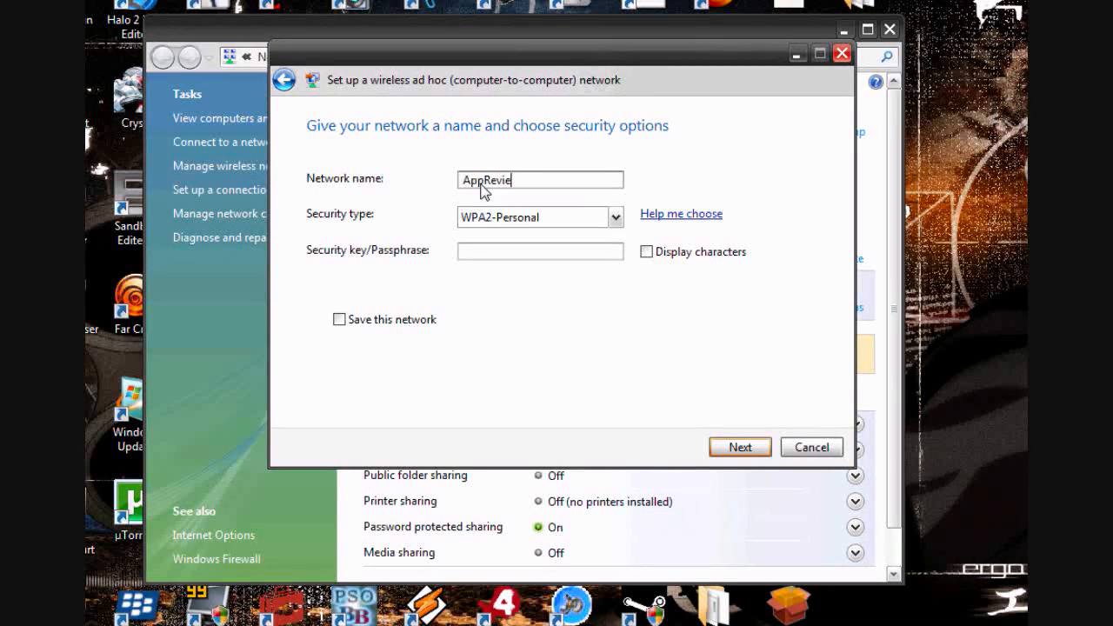
click(616, 216)
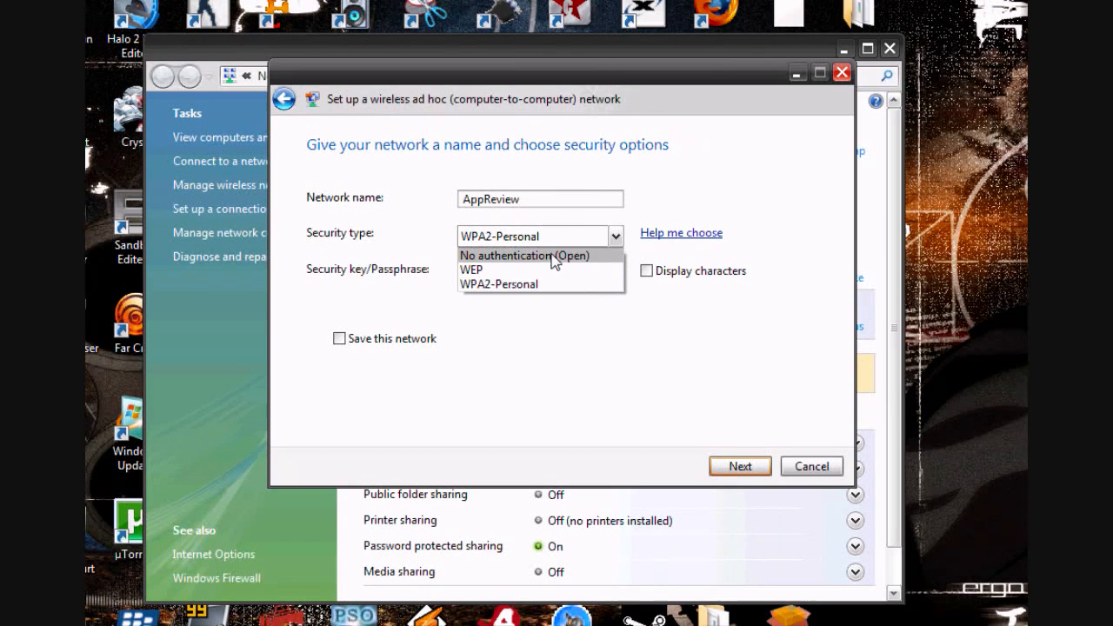
click(525, 254)
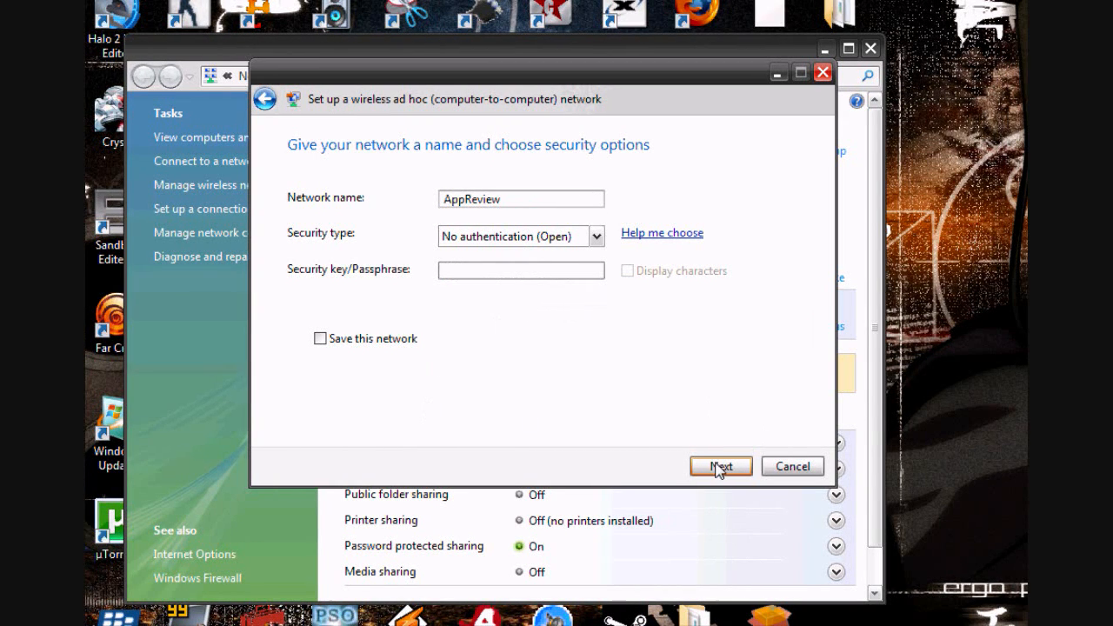
click(719, 466)
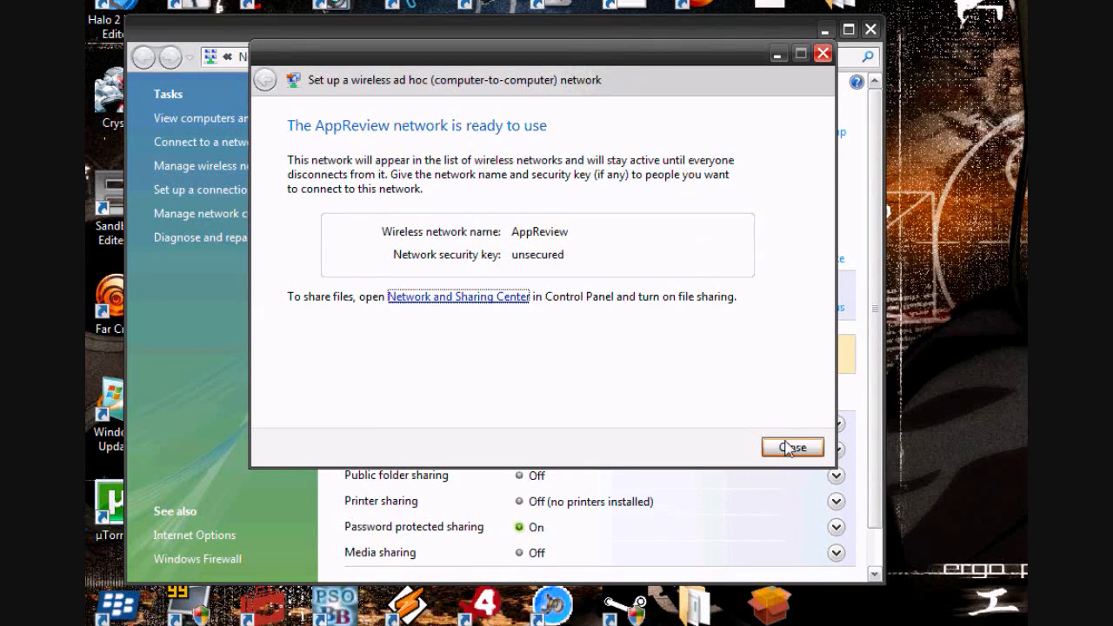
Close the finished wizard and the Network and Sharing Center, returning to the desktop.
click(789, 445)
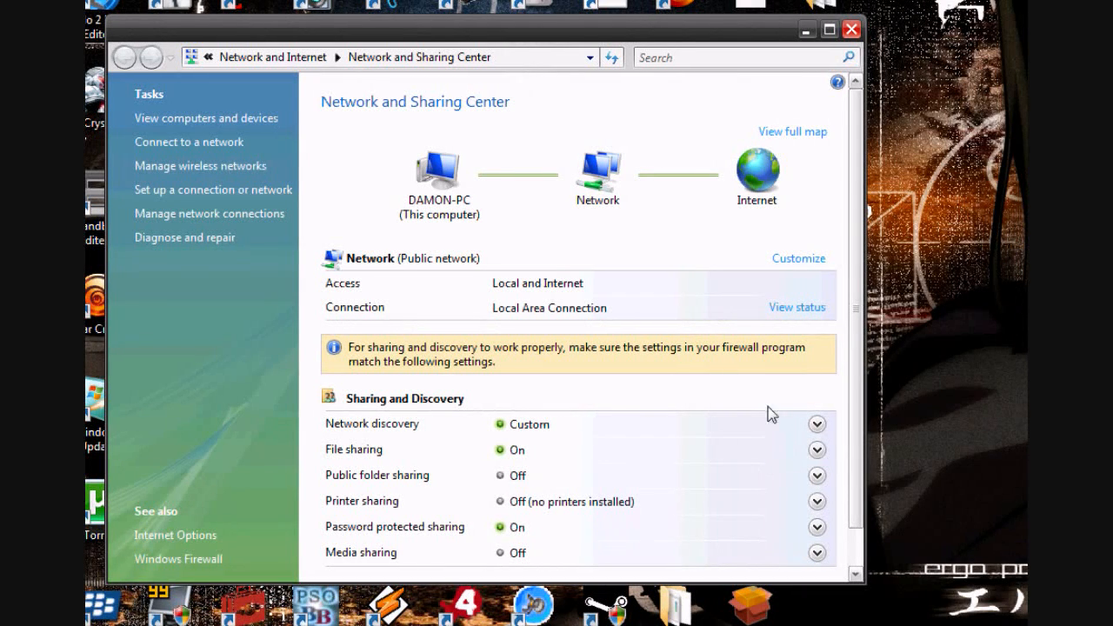
mouse_move(605, 259)
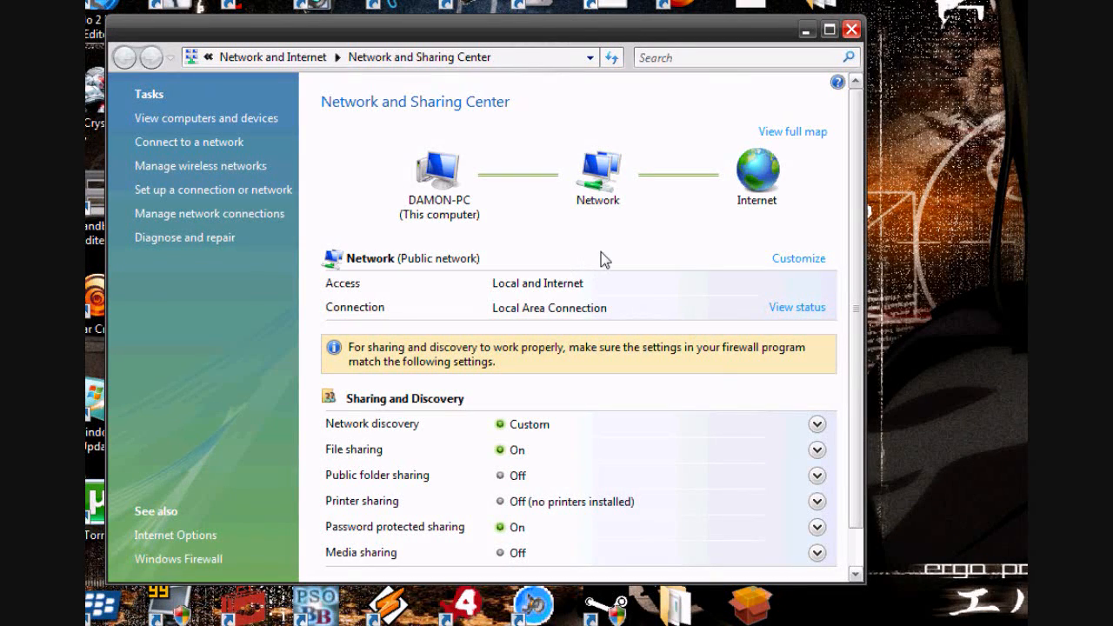
mouse_move(557, 188)
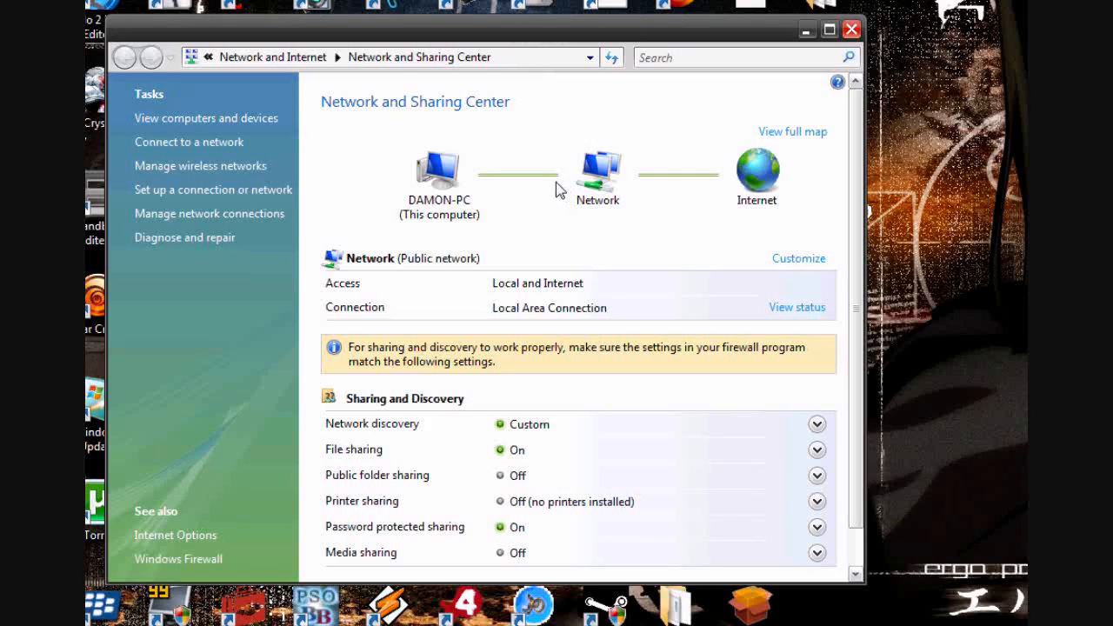
mouse_move(491, 185)
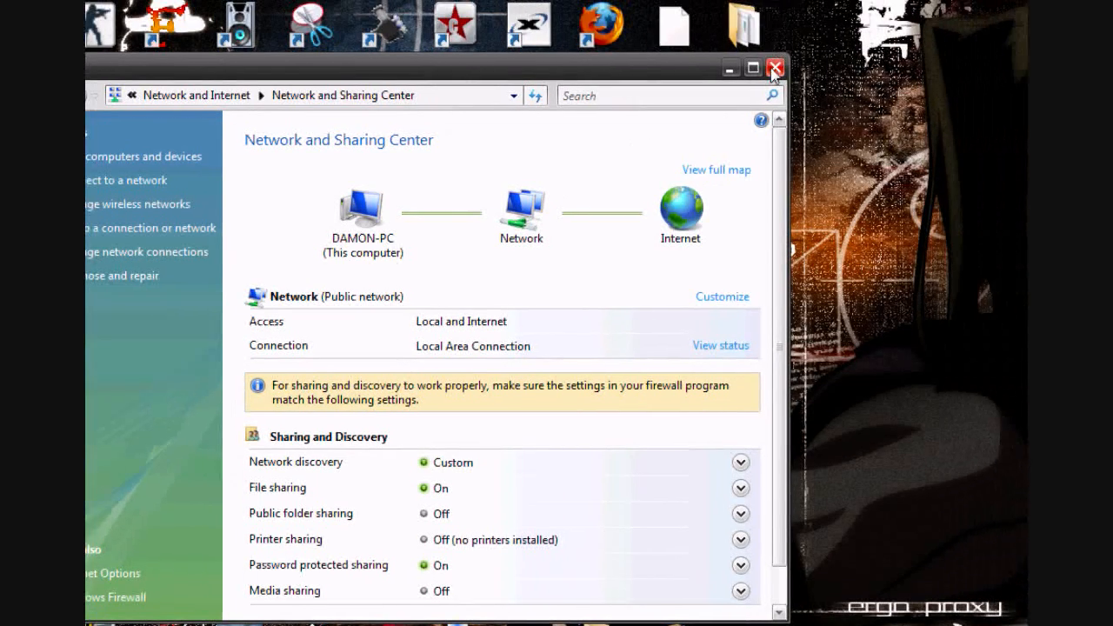
click(772, 69)
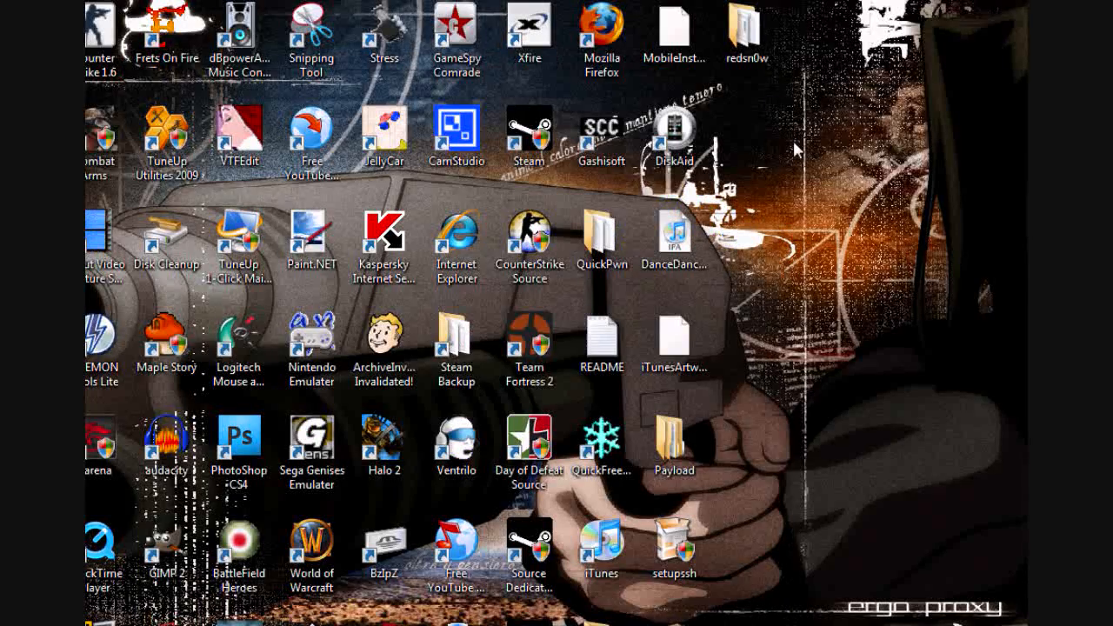
mouse_move(768, 278)
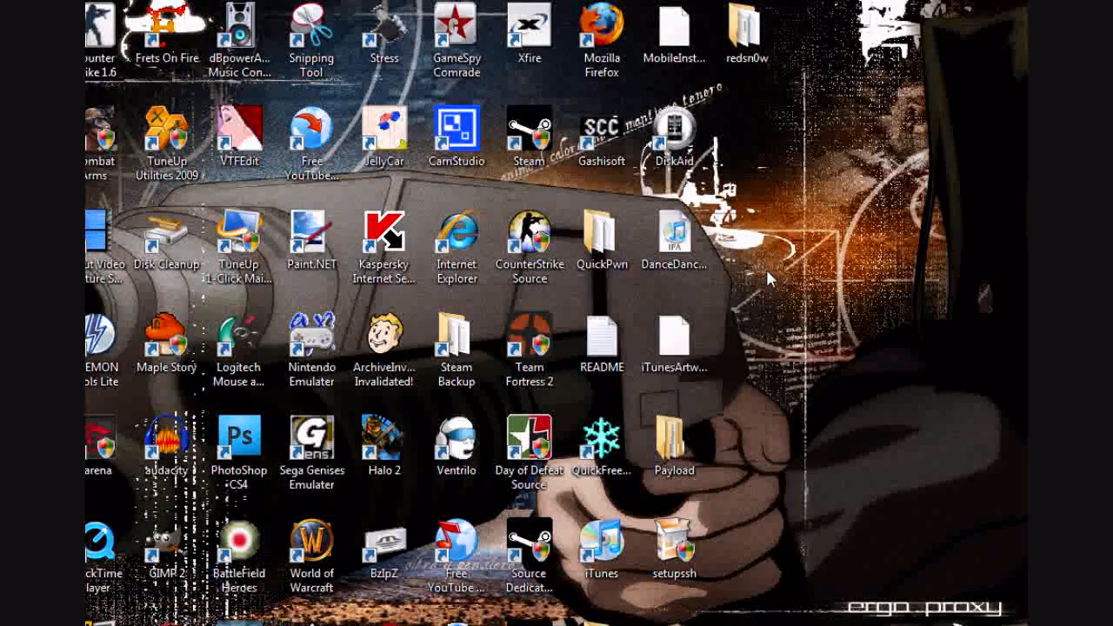